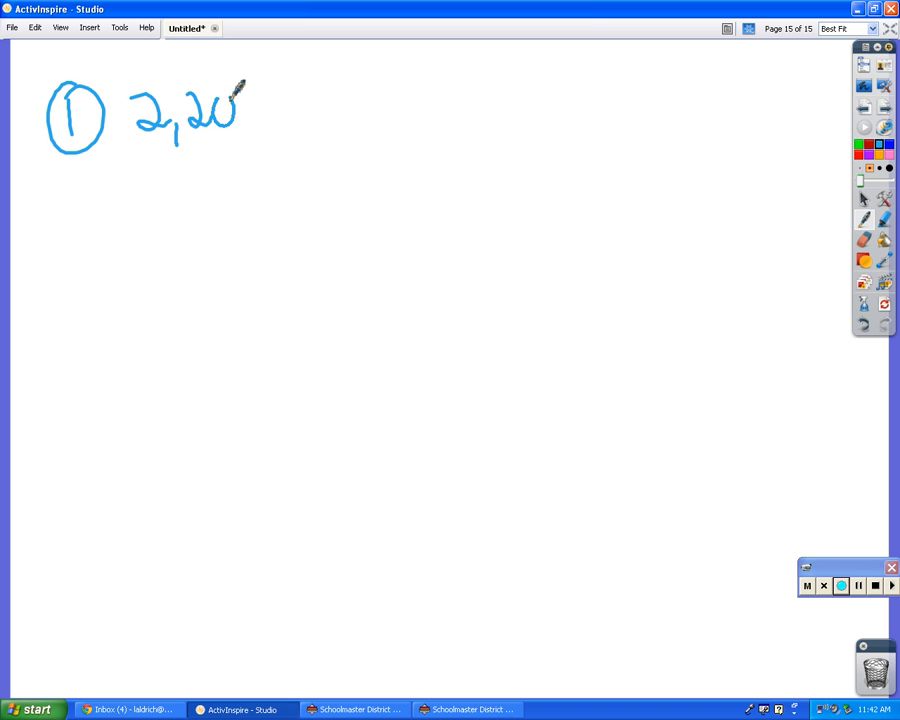
# Write the terms 200, 2000, 20000 to finish sequence 1, then a circled 2 below.
pyautogui.moveTo(240, 110); pyautogui.dragTo(350, 120)
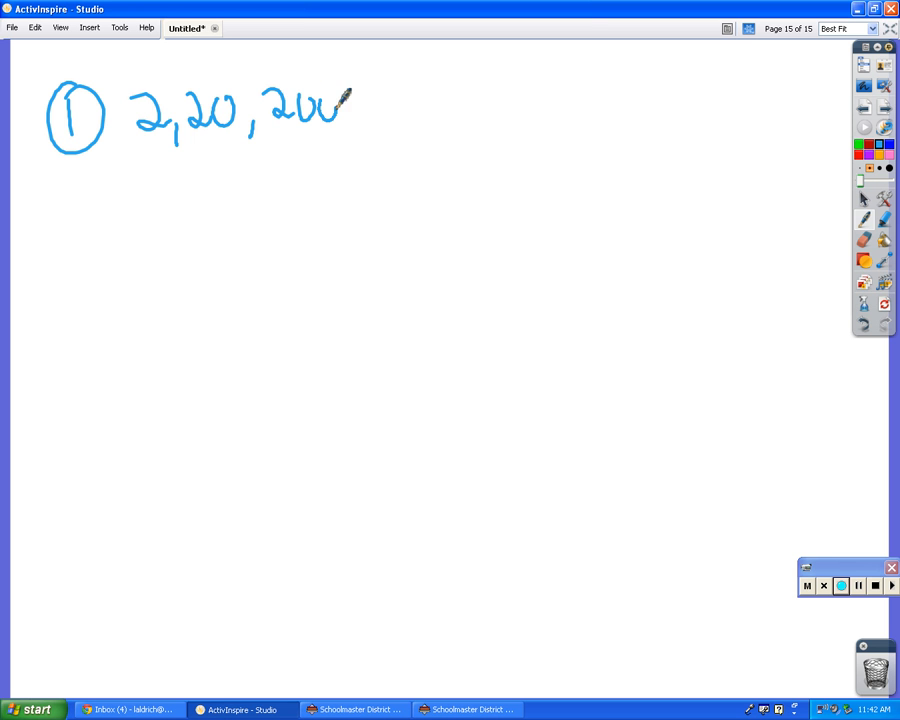
pyautogui.moveTo(356, 104); pyautogui.dragTo(456, 110)
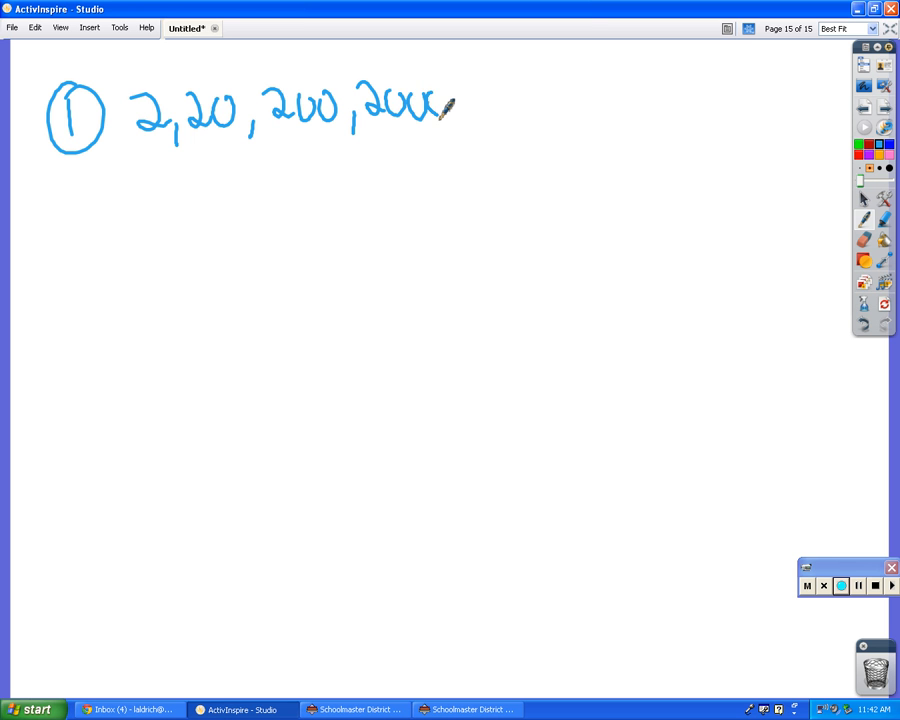
pyautogui.moveTo(444, 110); pyautogui.dragTo(466, 136)
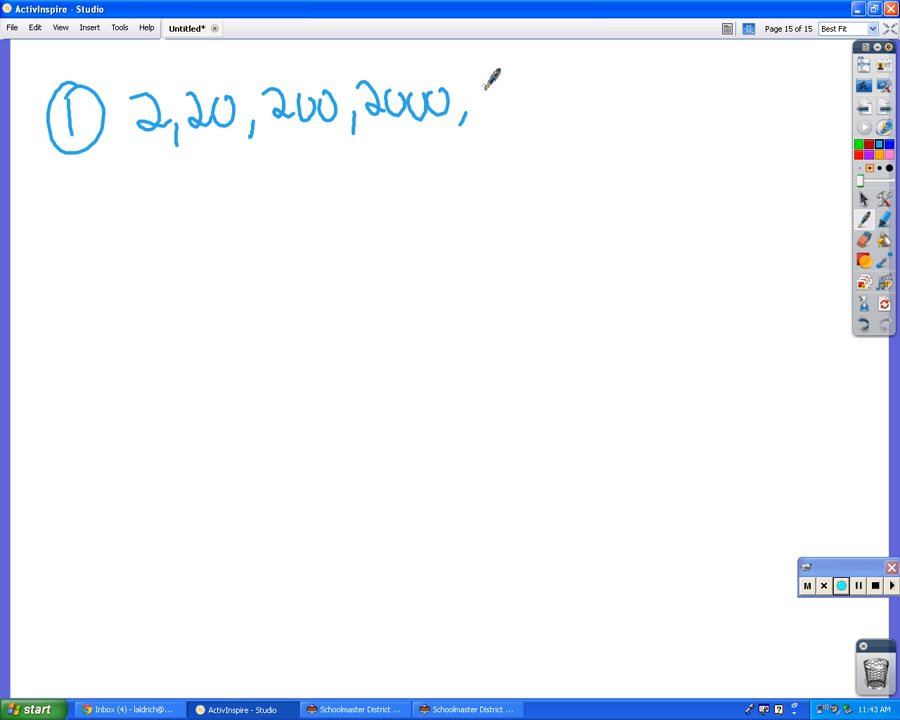
pyautogui.moveTo(484, 96); pyautogui.dragTo(596, 96)
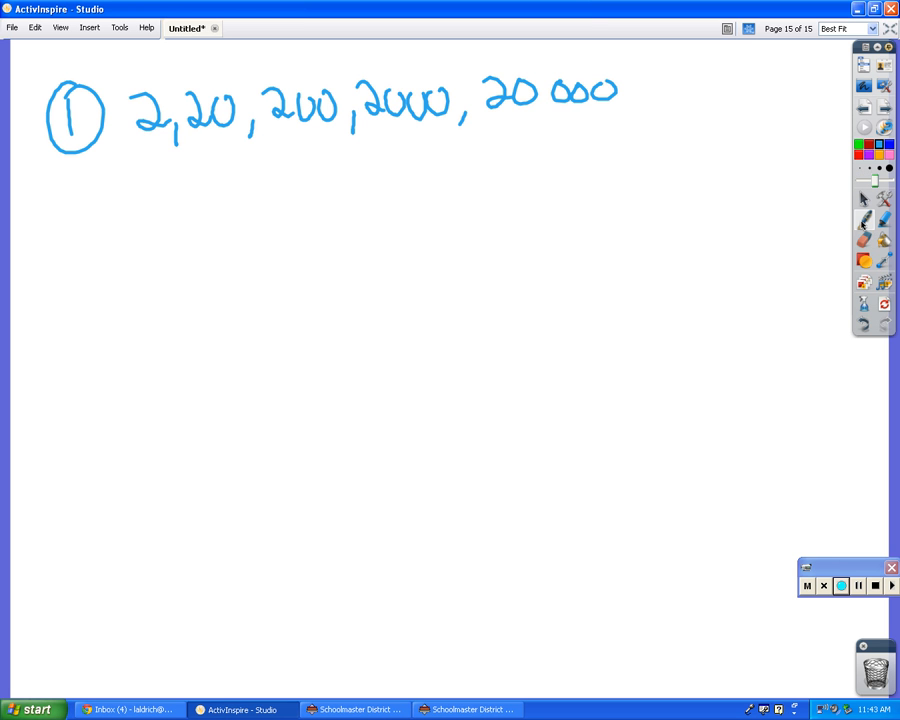
pyautogui.moveTo(70, 210); pyautogui.dragTo(80, 236)
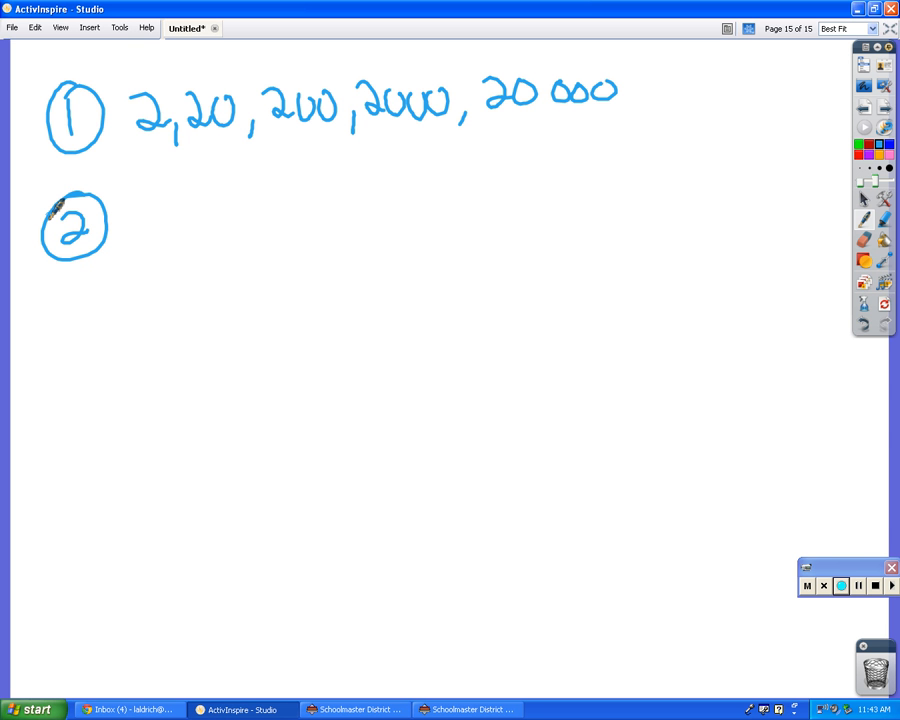
# Write problem 2's first terms 2, 5, 10, 17 beside the circled 2.
pyautogui.moveTo(140, 216); pyautogui.dragTo(176, 230)
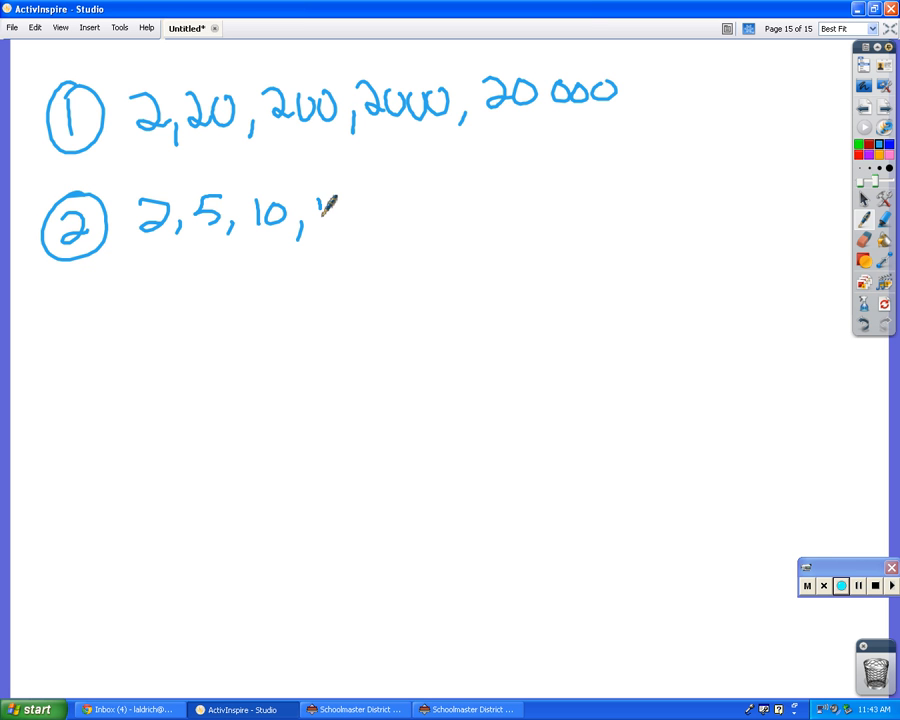
pyautogui.moveTo(320, 210); pyautogui.dragTo(460, 210)
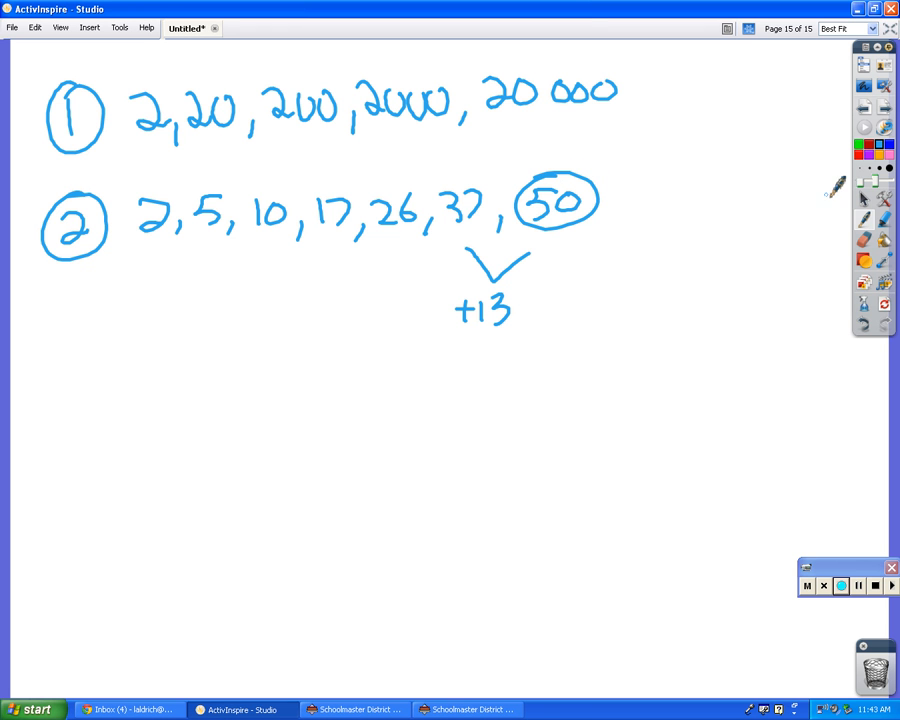
pyautogui.moveTo(888, 148)
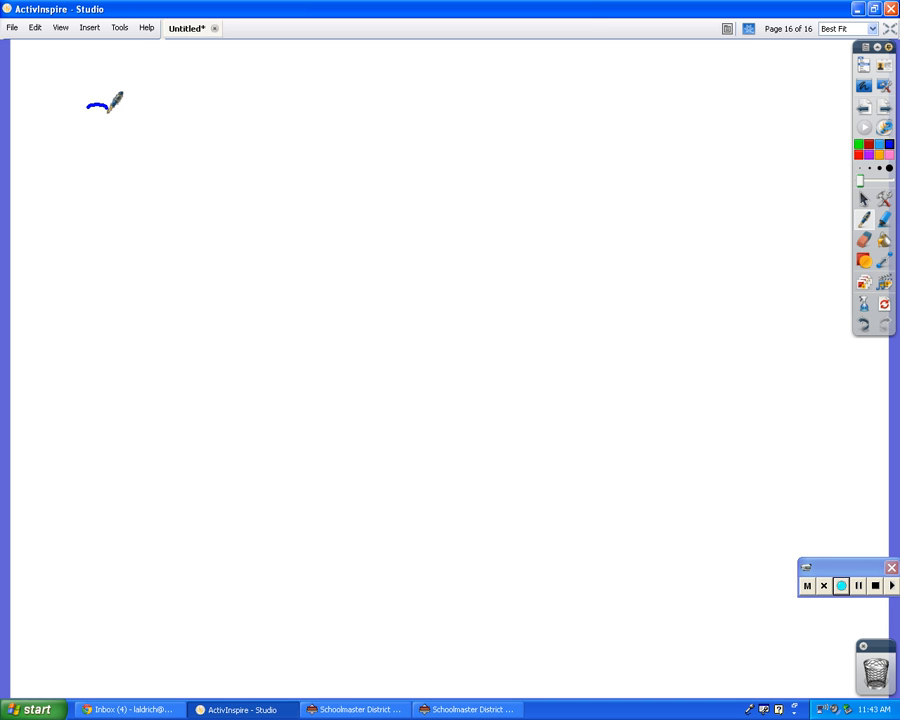
# Write a circled 3 followed by the terms 2, 5, 7, 12, 19, 31.
pyautogui.moveTo(104, 100); pyautogui.dragTo(210, 120)
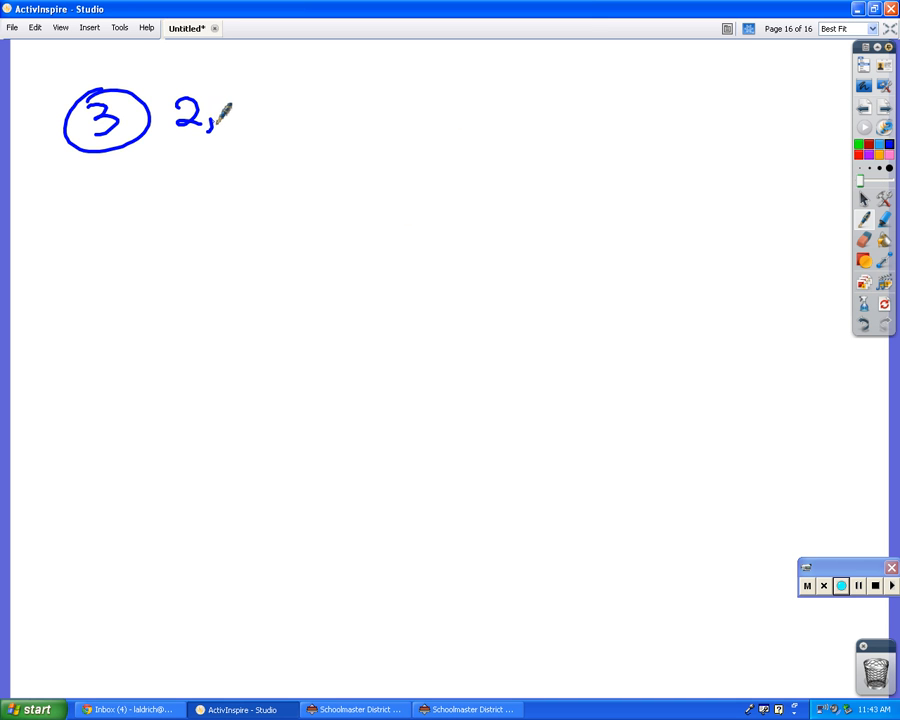
pyautogui.moveTo(210, 114); pyautogui.dragTo(340, 114)
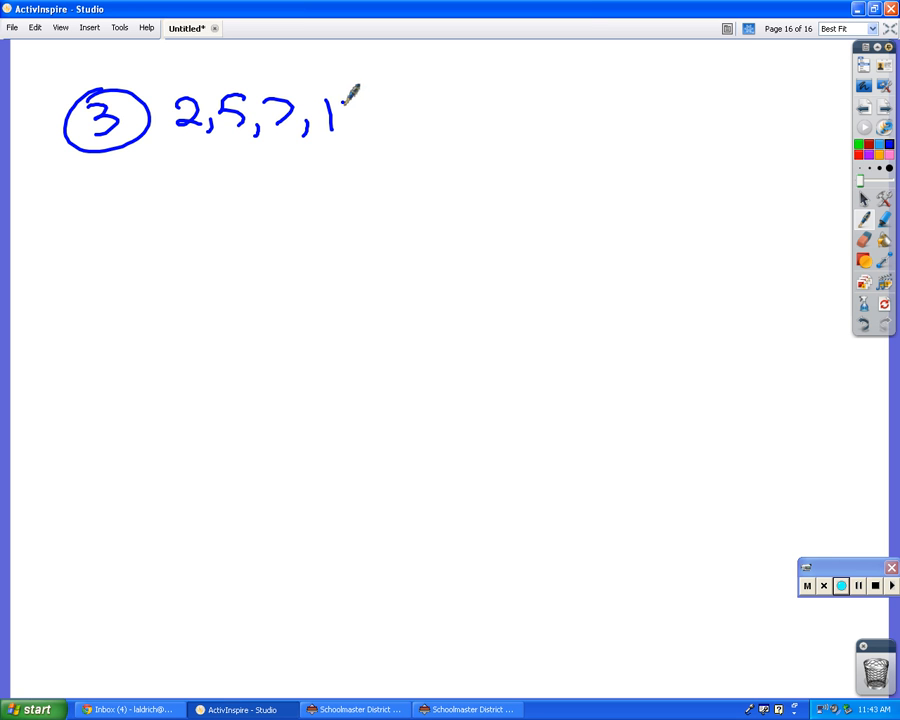
pyautogui.moveTo(344, 104); pyautogui.dragTo(490, 120)
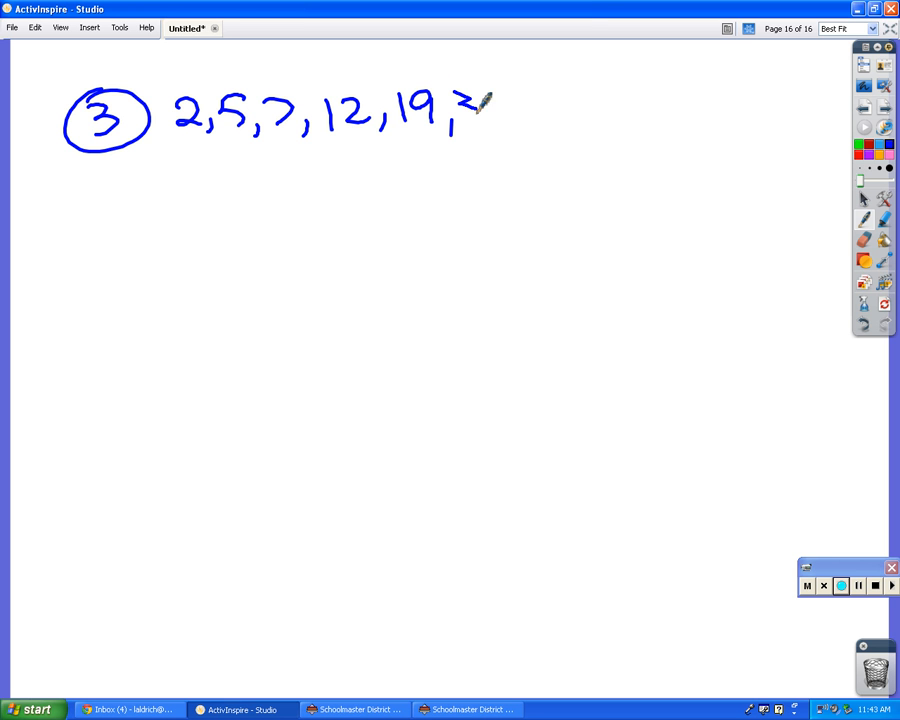
pyautogui.moveTo(460, 110); pyautogui.dragTo(576, 136)
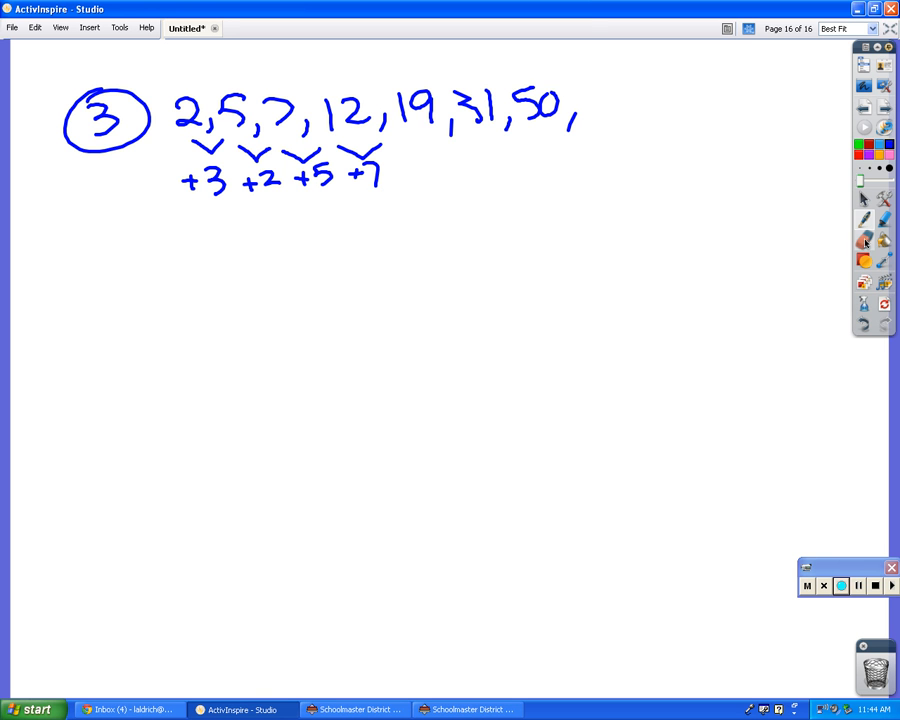
pyautogui.moveTo(858, 148)
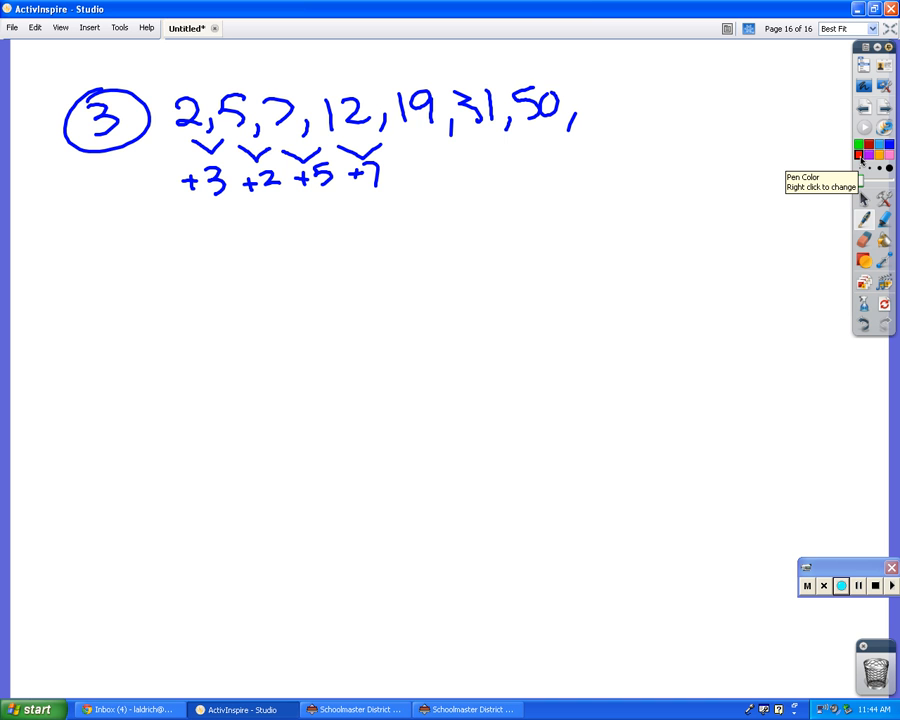
# Handwrite 'Fibonacci Sequence' in red below problem 3's differences.
pyautogui.moveTo(324, 270); pyautogui.dragTo(376, 310)
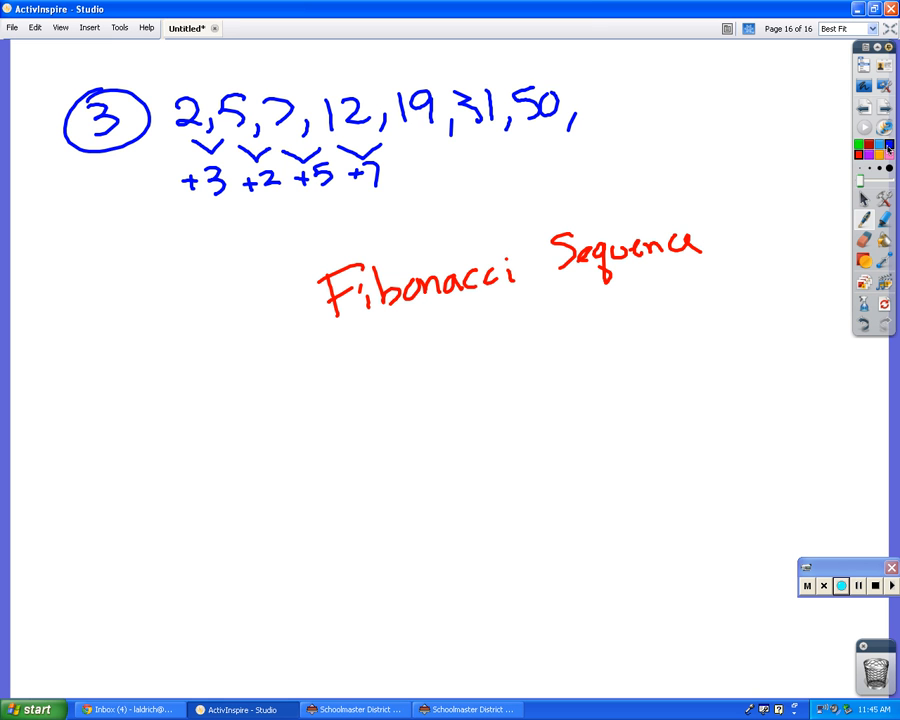
pyautogui.moveTo(888, 148)
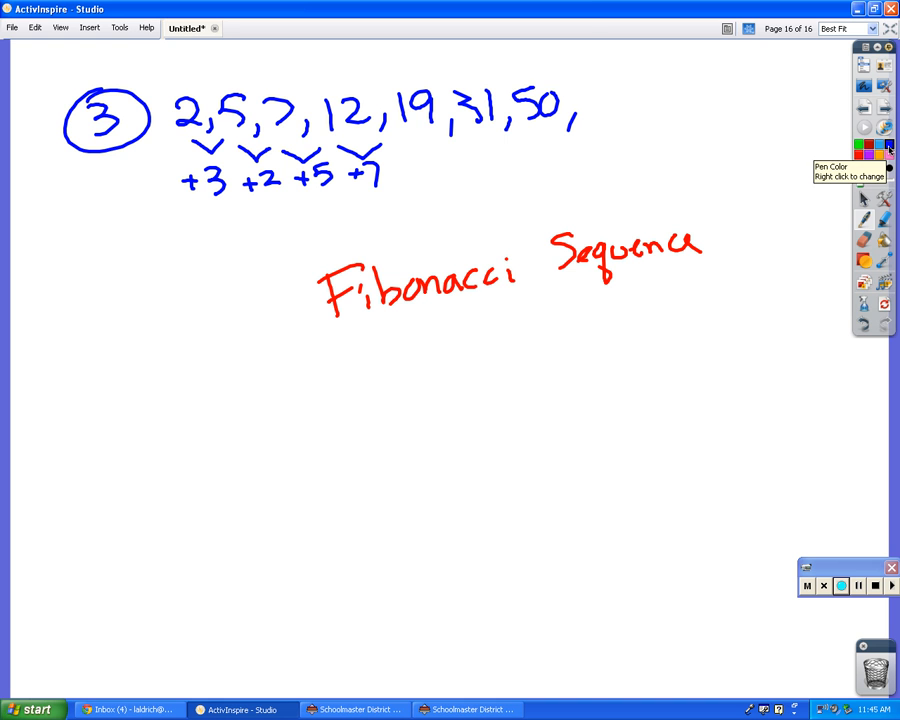
# Mark the +12 gap under 19 and 31 in blue with a V mark.
pyautogui.moveTo(400, 136); pyautogui.dragTo(450, 136)
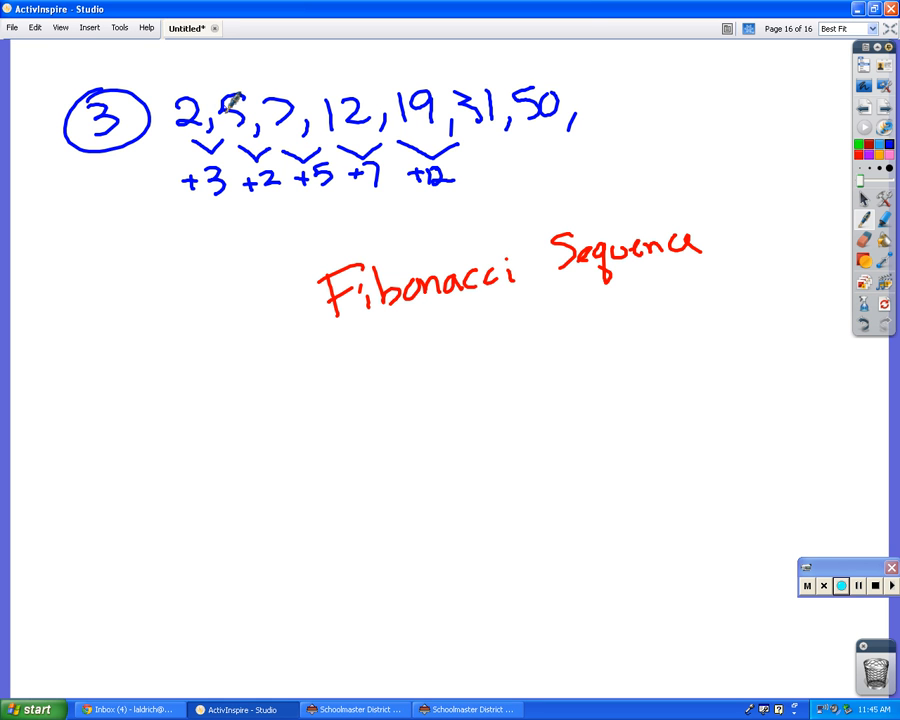
pyautogui.moveTo(232, 100)
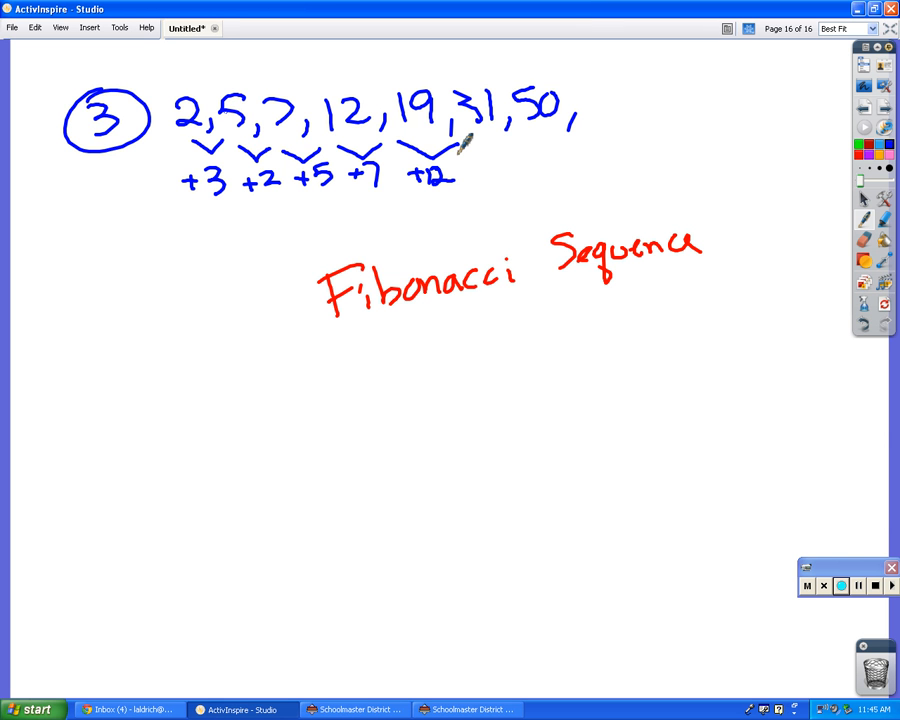
pyautogui.moveTo(460, 150); pyautogui.dragTo(520, 160)
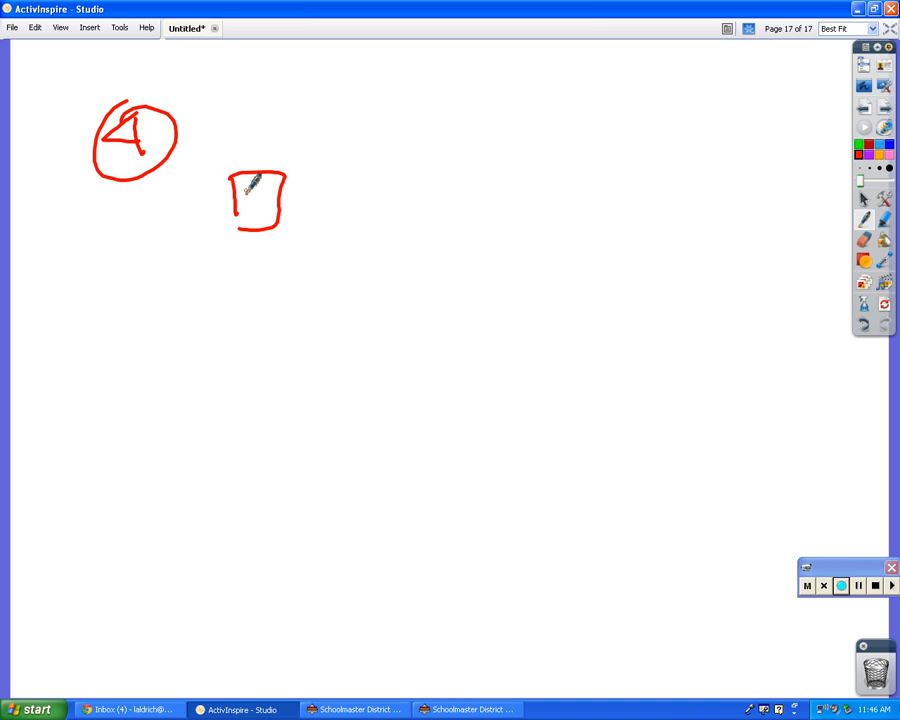
# Draw the three red stacked-block figures across the top of problem 4.
pyautogui.moveTo(230, 170); pyautogui.dragTo(356, 110)
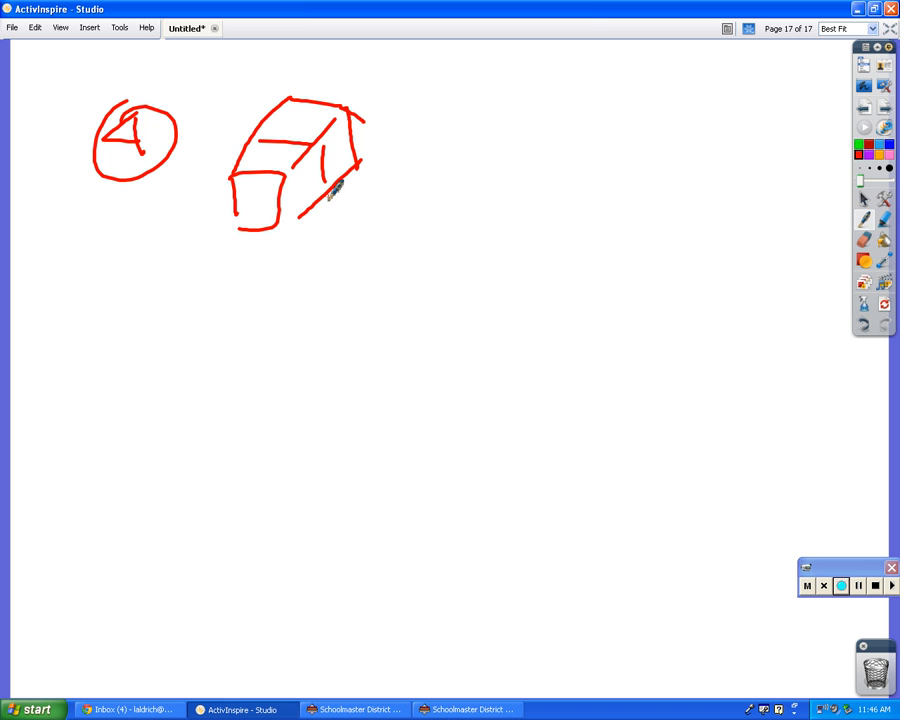
pyautogui.moveTo(418, 210); pyautogui.dragTo(490, 84)
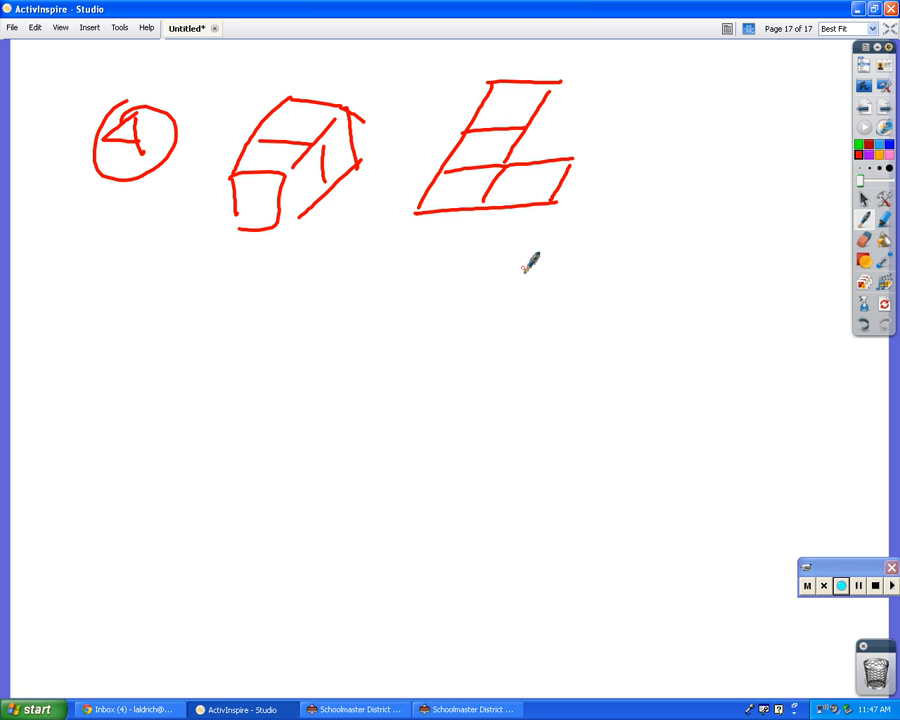
pyautogui.moveTo(430, 210); pyautogui.dragTo(416, 256)
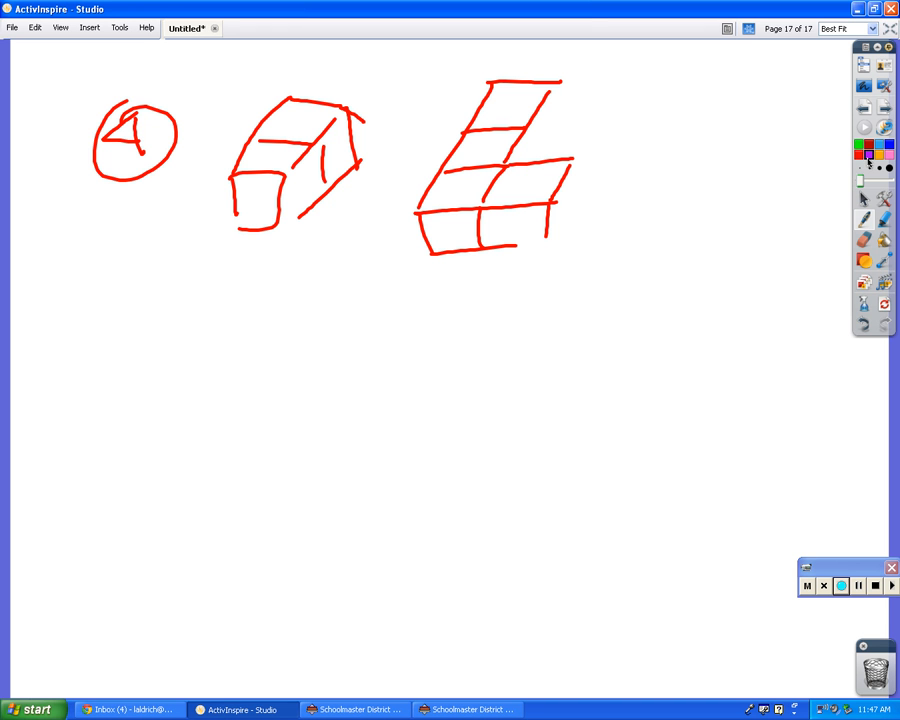
pyautogui.moveTo(398, 414); pyautogui.dragTo(548, 456)
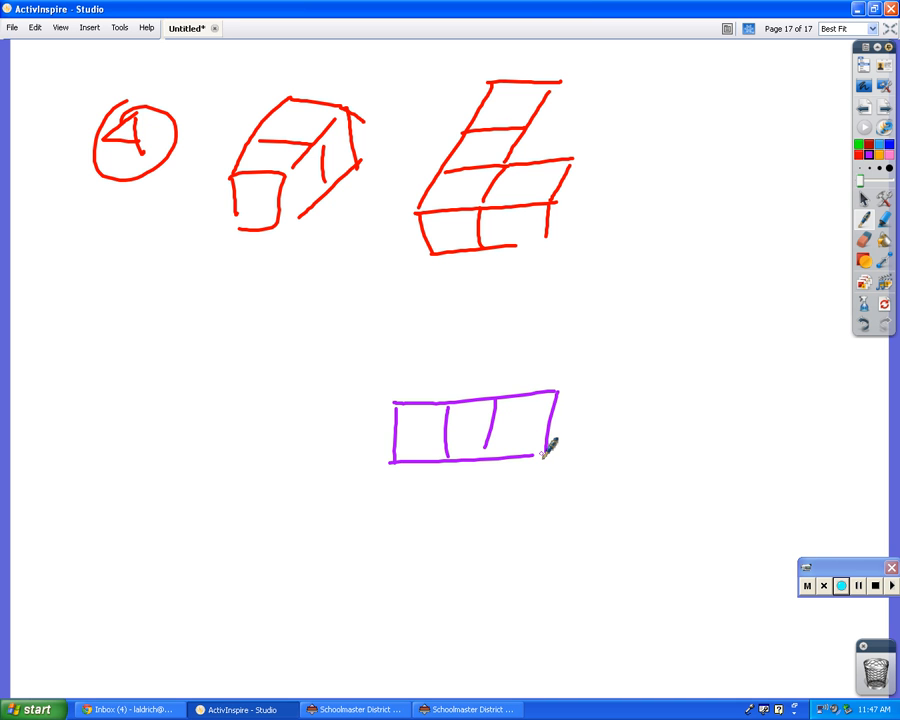
pyautogui.moveTo(512, 100)
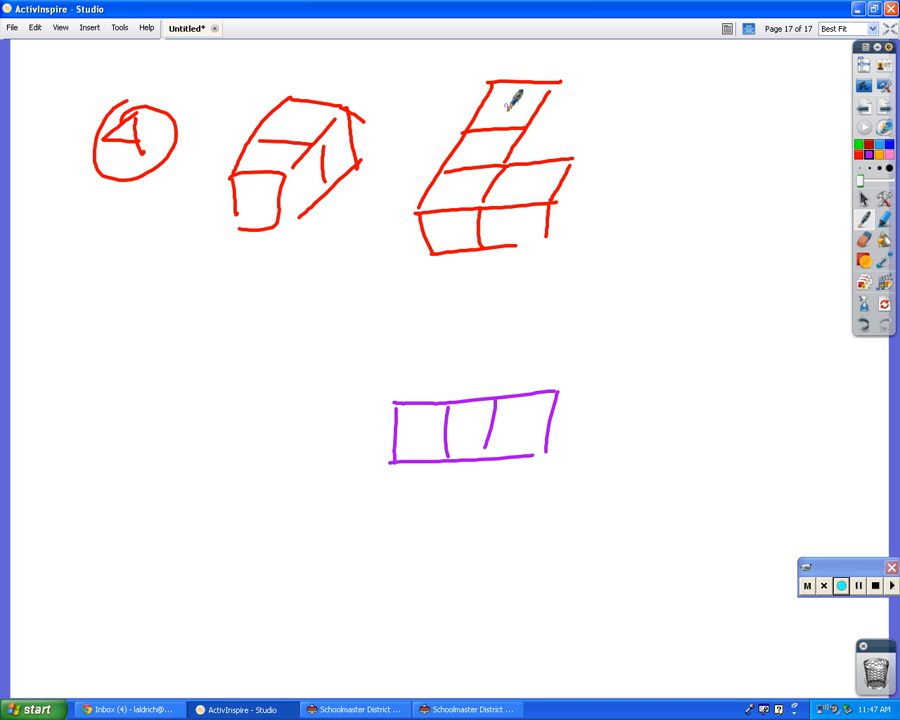
# Draw the larger purple staircase of blocks lower on the page.
pyautogui.moveTo(400, 410); pyautogui.dragTo(536, 270)
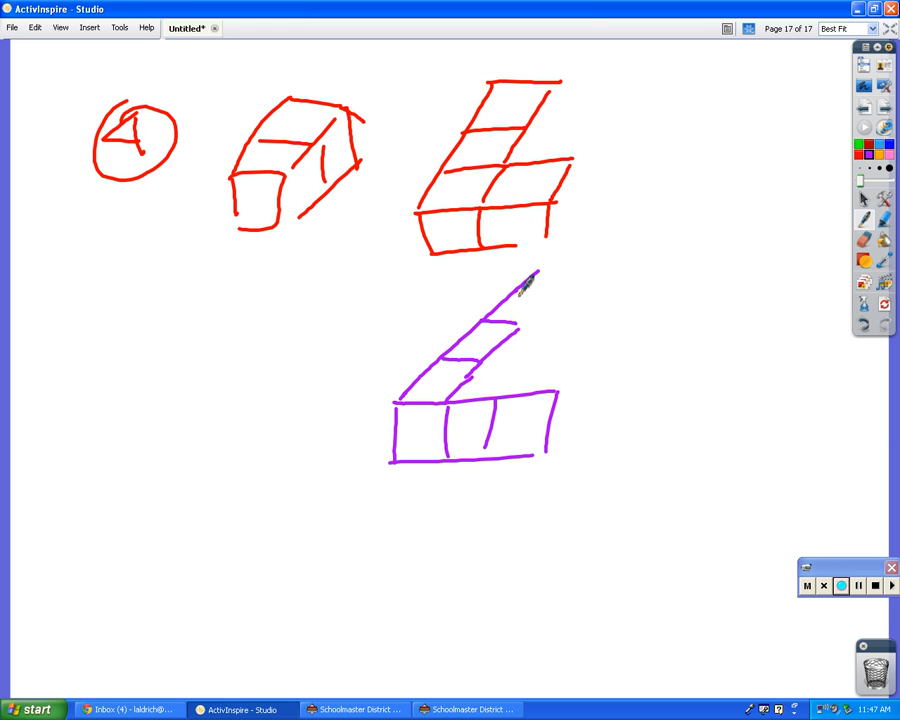
pyautogui.moveTo(524, 290); pyautogui.dragTo(584, 250)
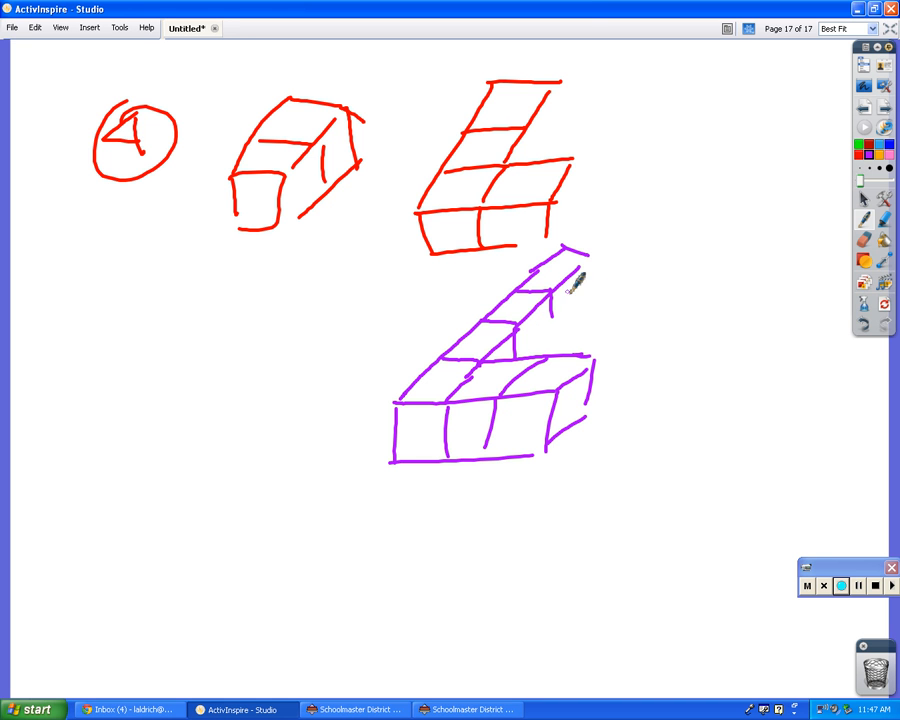
pyautogui.moveTo(520, 360); pyautogui.dragTo(576, 280)
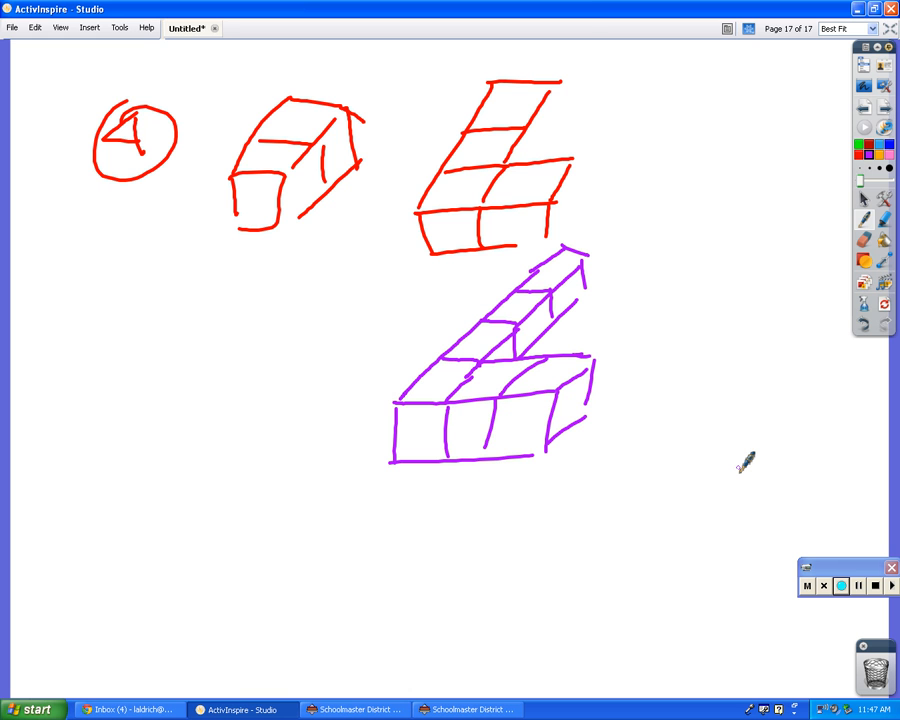
pyautogui.click(892, 28)
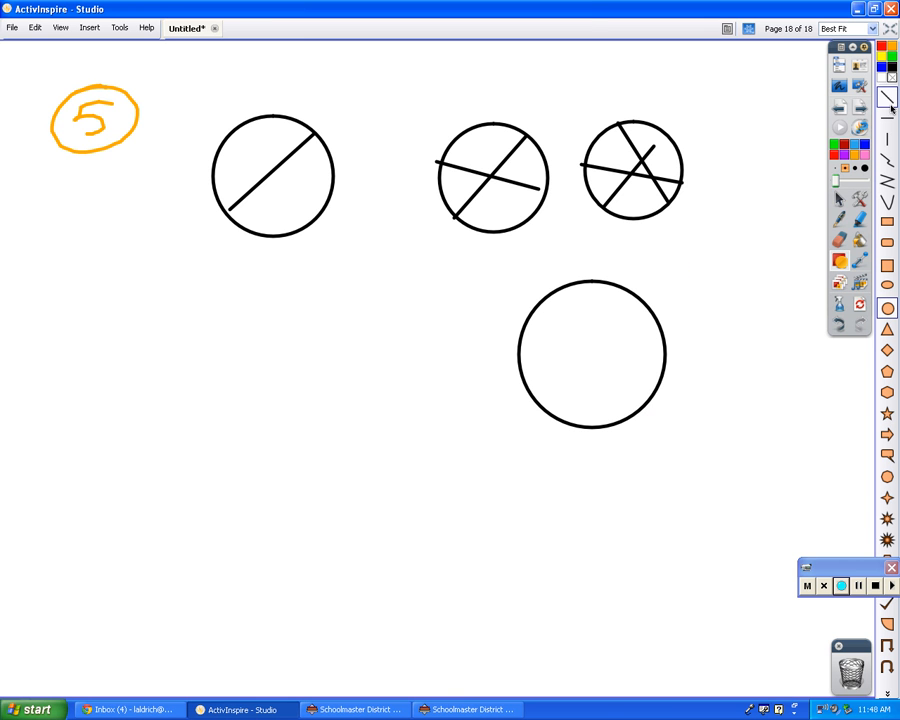
# Draw several crossing lines inside the large circle for problem 5.
pyautogui.moveTo(520, 318); pyautogui.dragTo(662, 362)
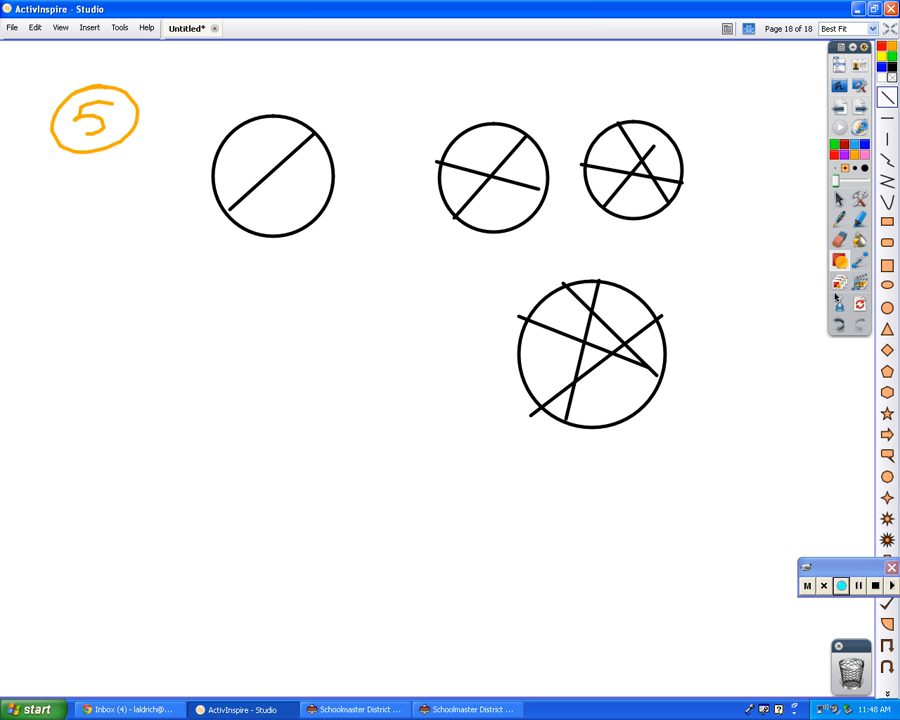
pyautogui.moveTo(840, 304)
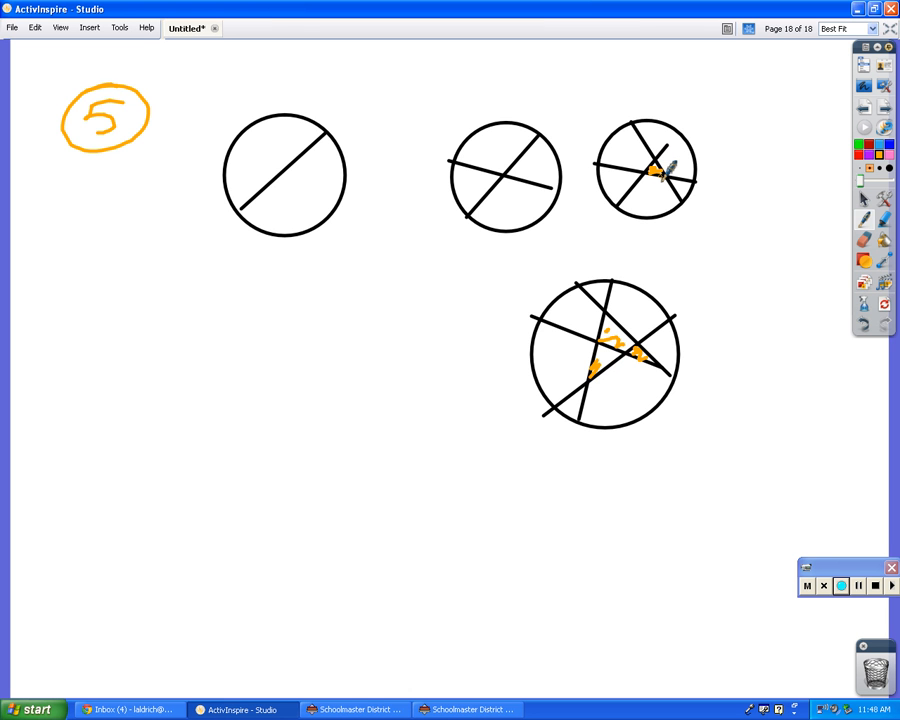
pyautogui.click(840, 584)
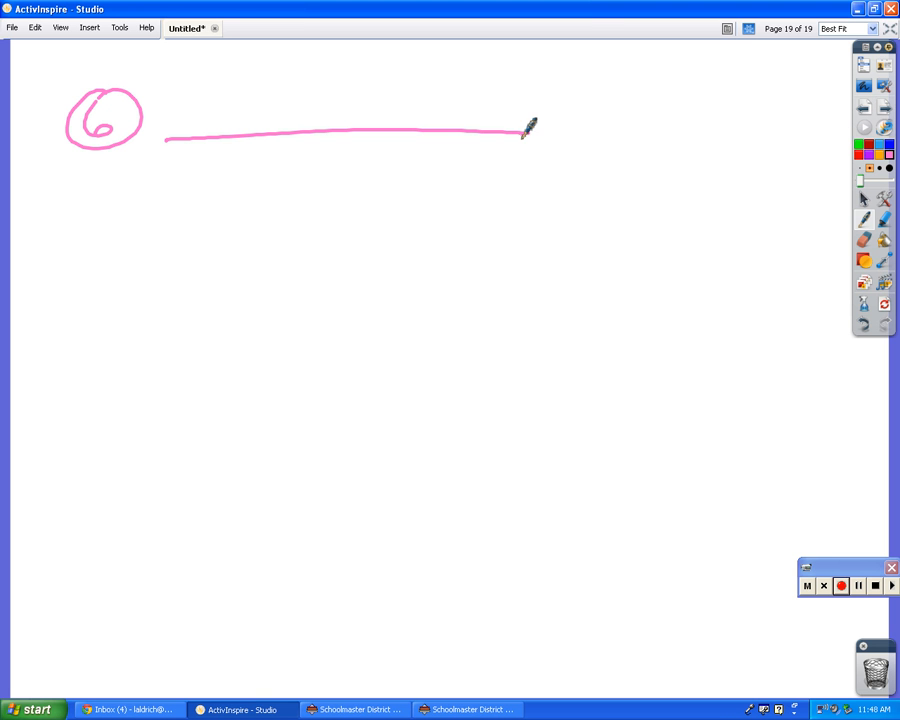
# Draw problem 6's table columns and write the values 8, 9, 10, 11.
pyautogui.moveTo(250, 96); pyautogui.dragTo(250, 184)
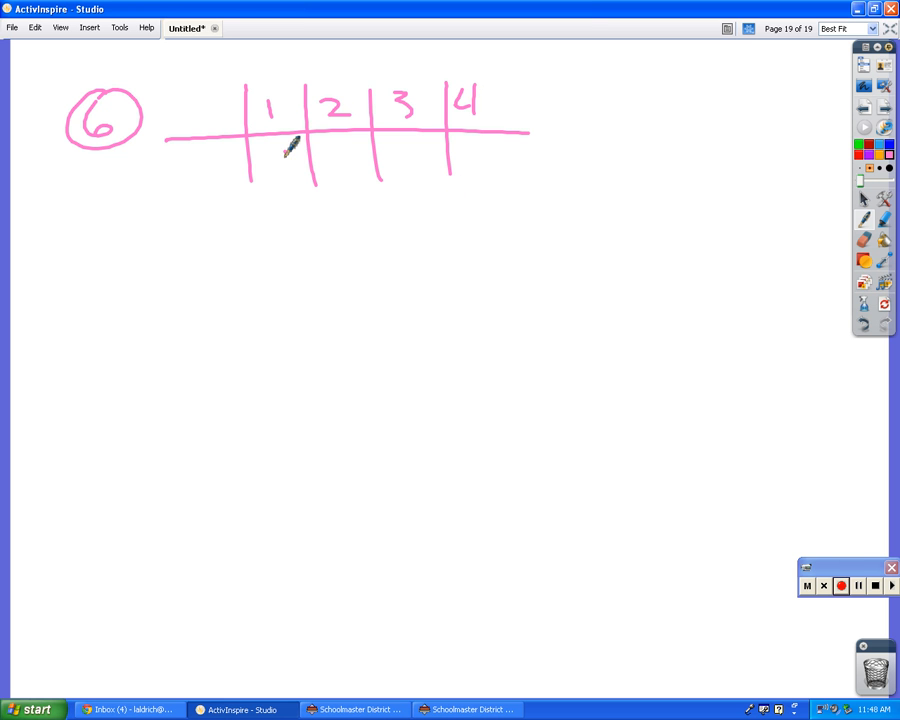
pyautogui.moveTo(280, 164); pyautogui.dragTo(424, 160)
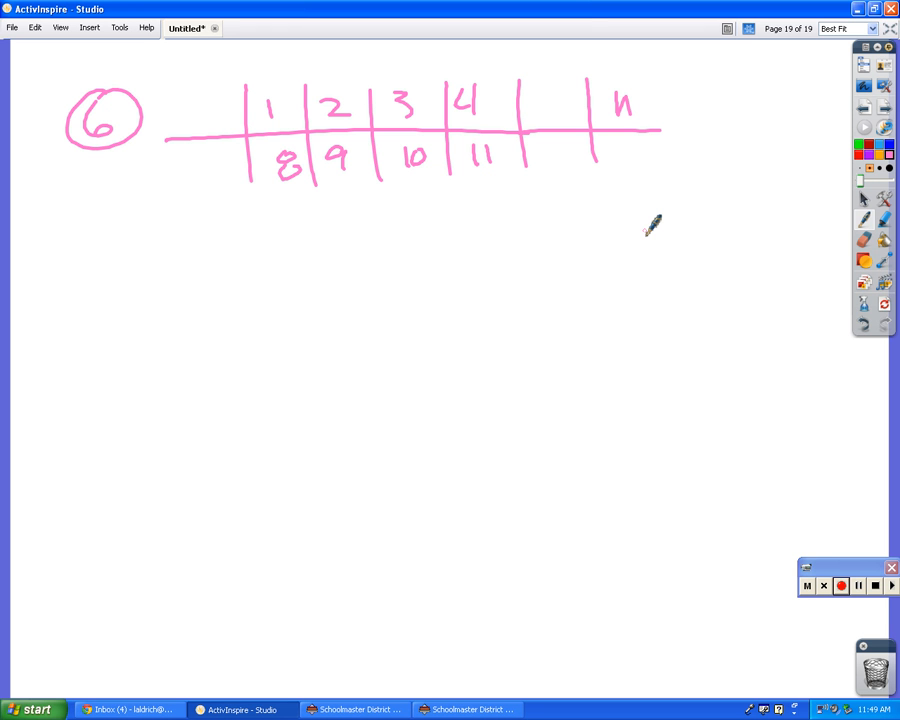
# Write the n-th term formula 1n+7 under the n column.
pyautogui.moveTo(630, 150); pyautogui.dragTo(624, 164)
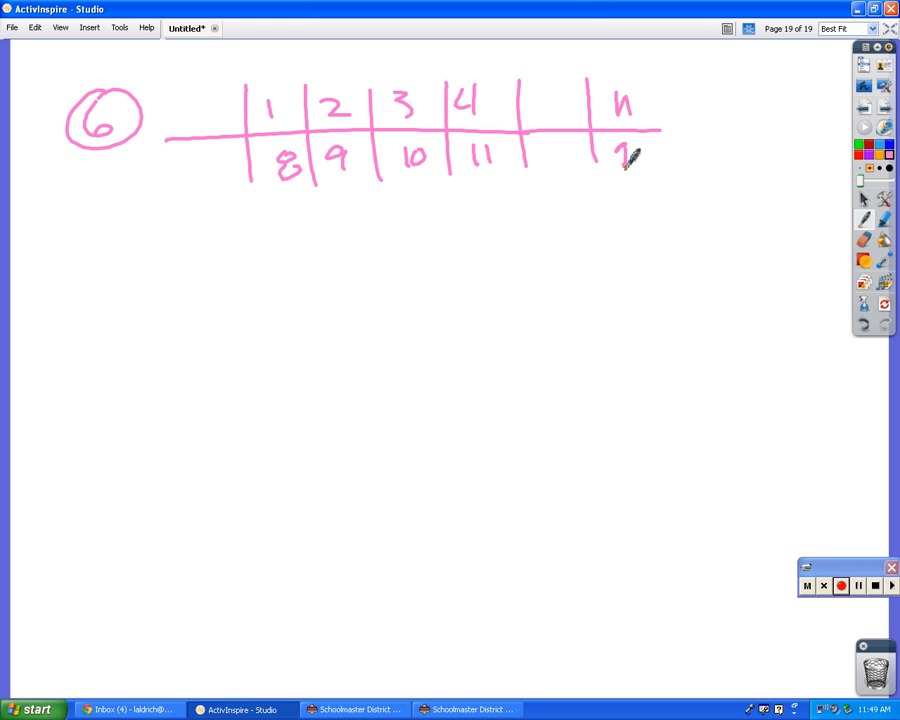
pyautogui.moveTo(616, 160); pyautogui.dragTo(656, 164)
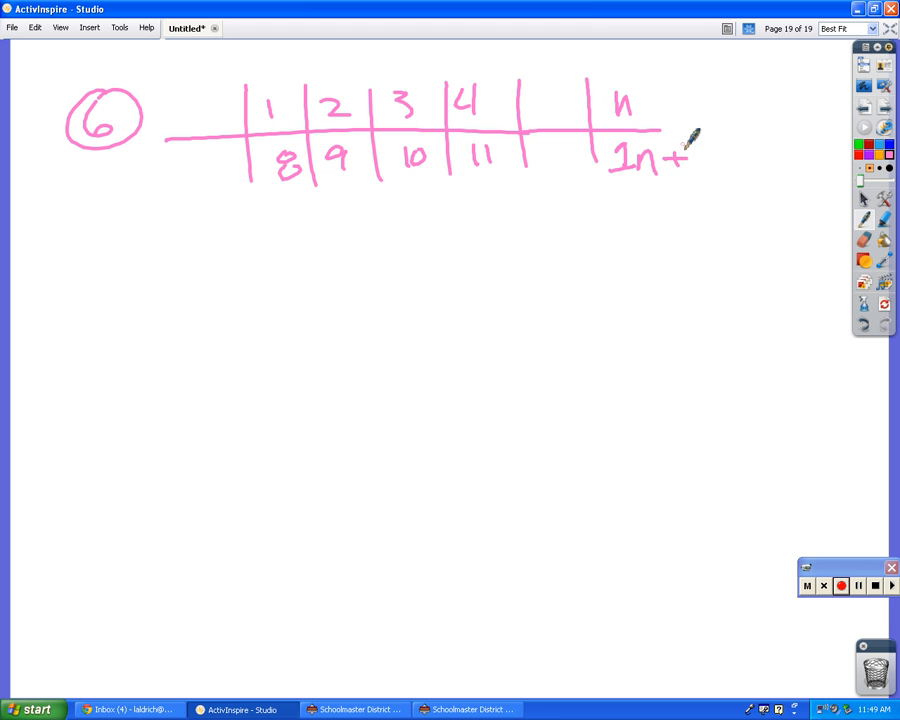
pyautogui.moveTo(700, 144); pyautogui.dragTo(700, 176)
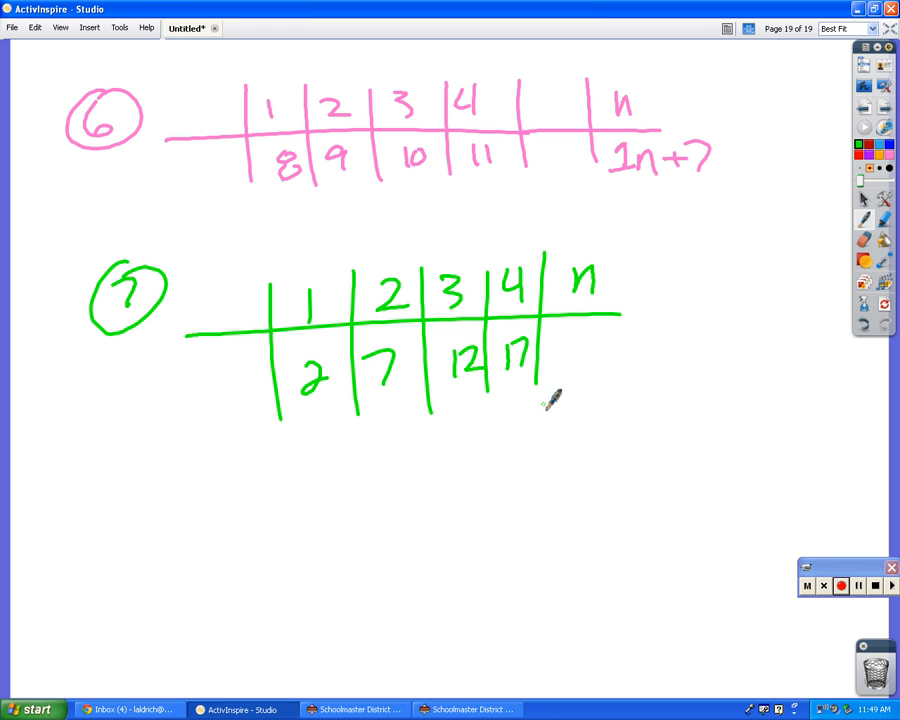
pyautogui.moveTo(610, 384)
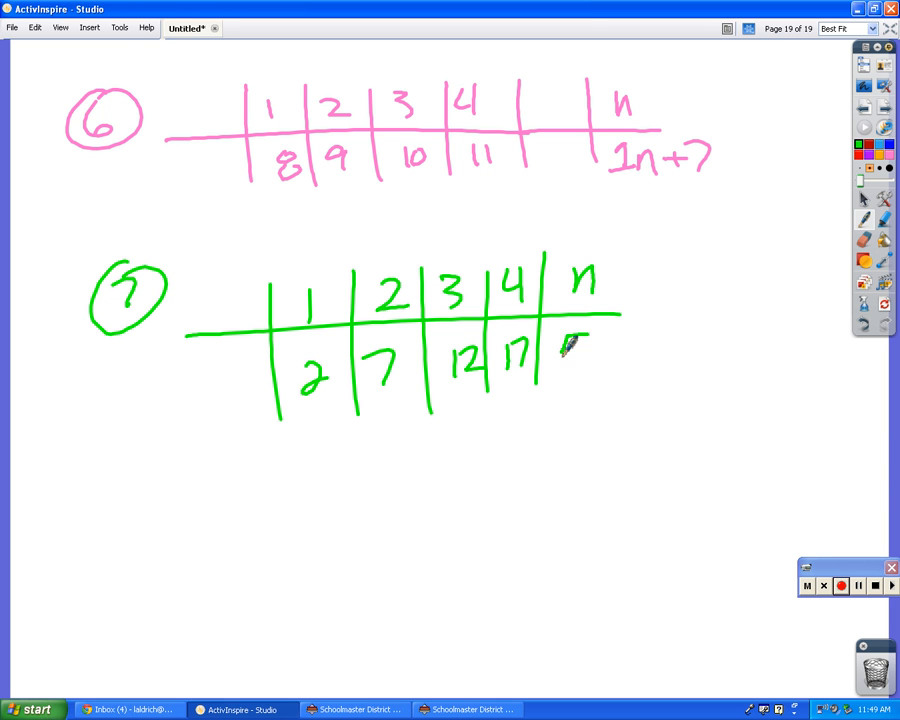
# Write 5n in problem 7's n-th term cell in green.
pyautogui.moveTo(560, 356); pyautogui.dragTo(610, 370)
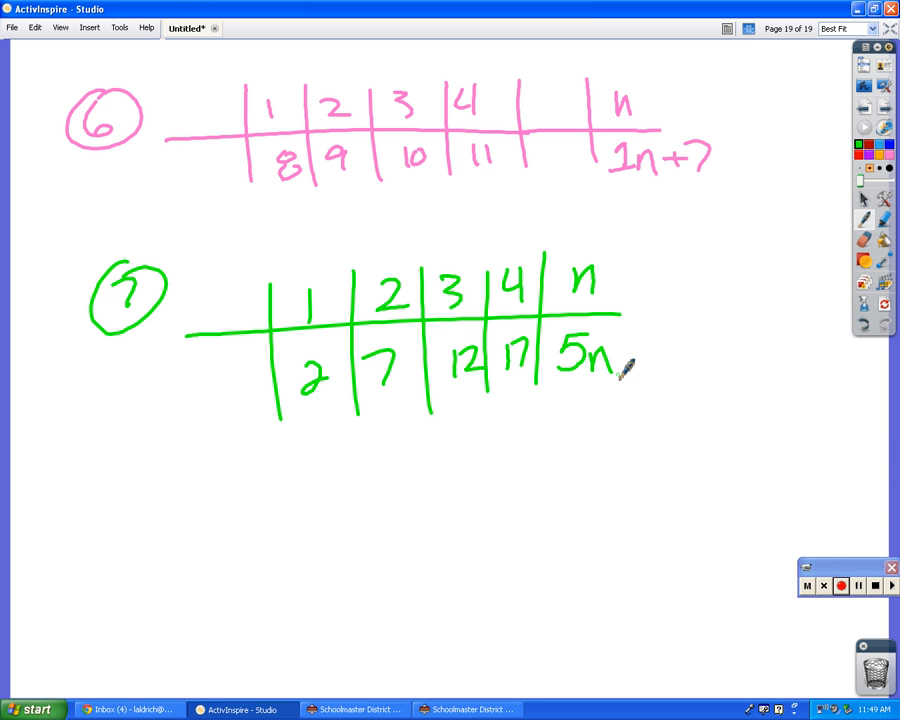